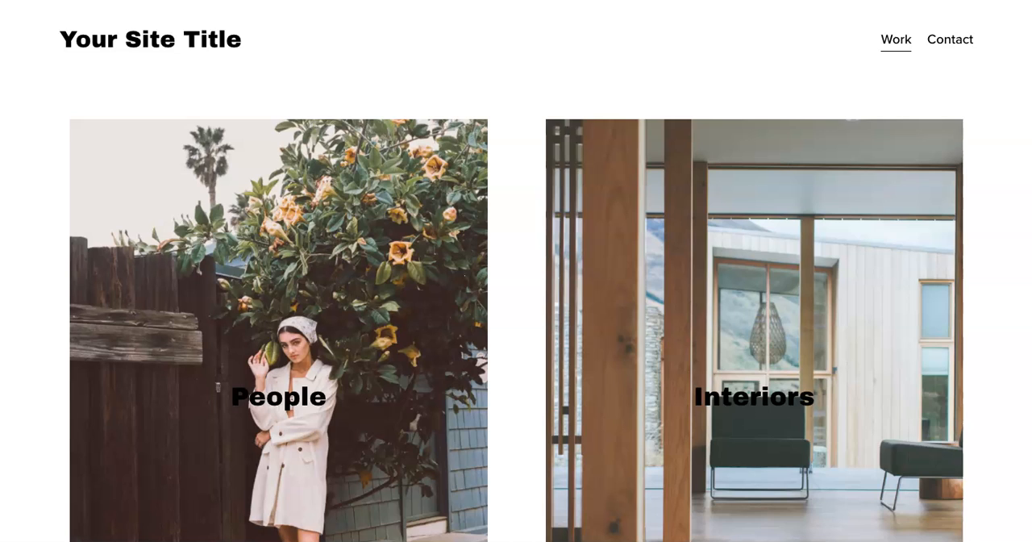
mouse_move(414, 58)
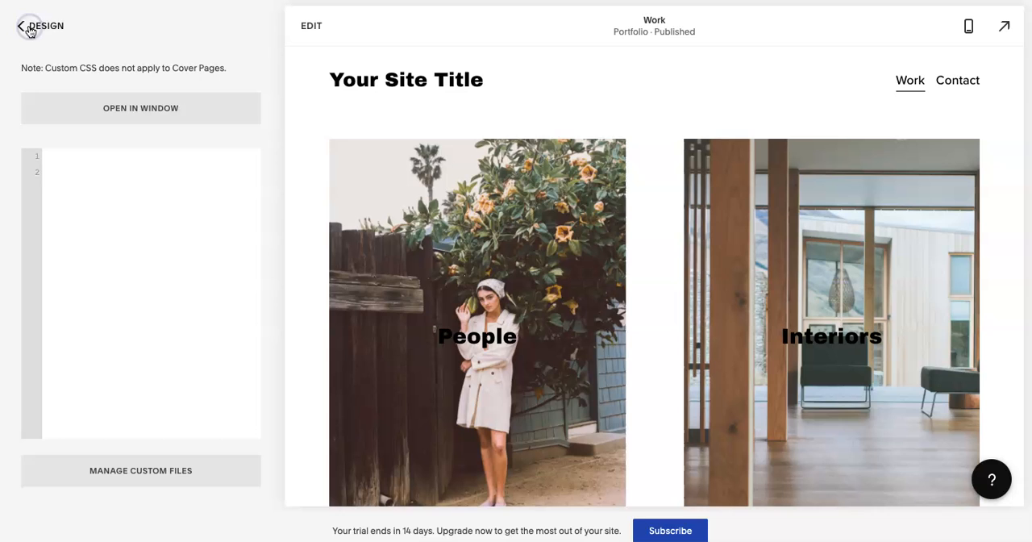
left_click(21, 26)
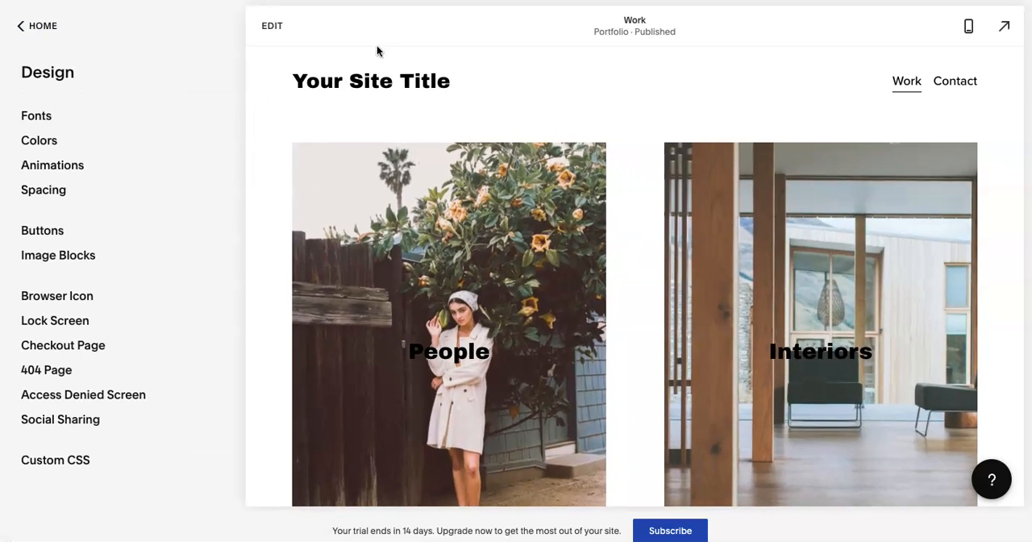
mouse_move(595, 95)
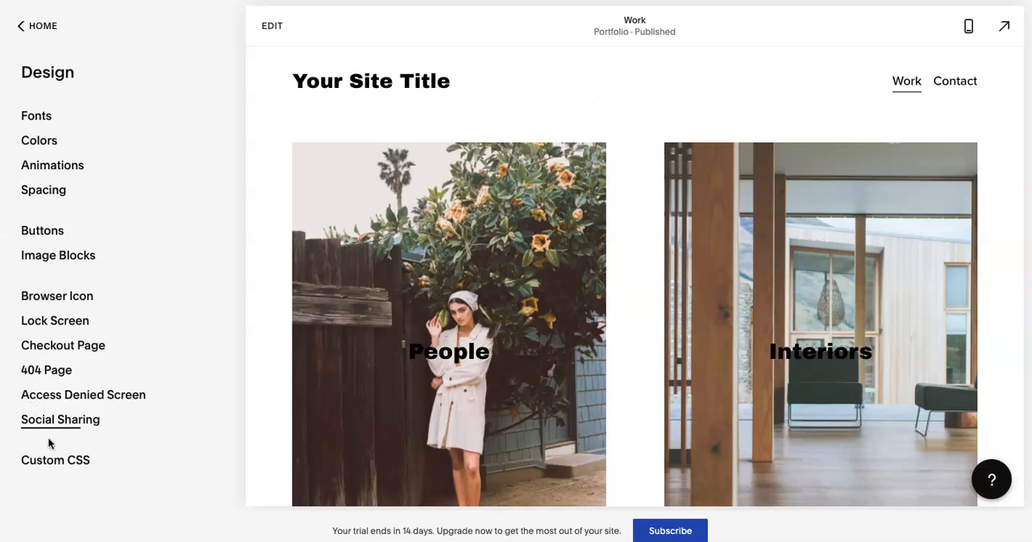
left_click(55, 460)
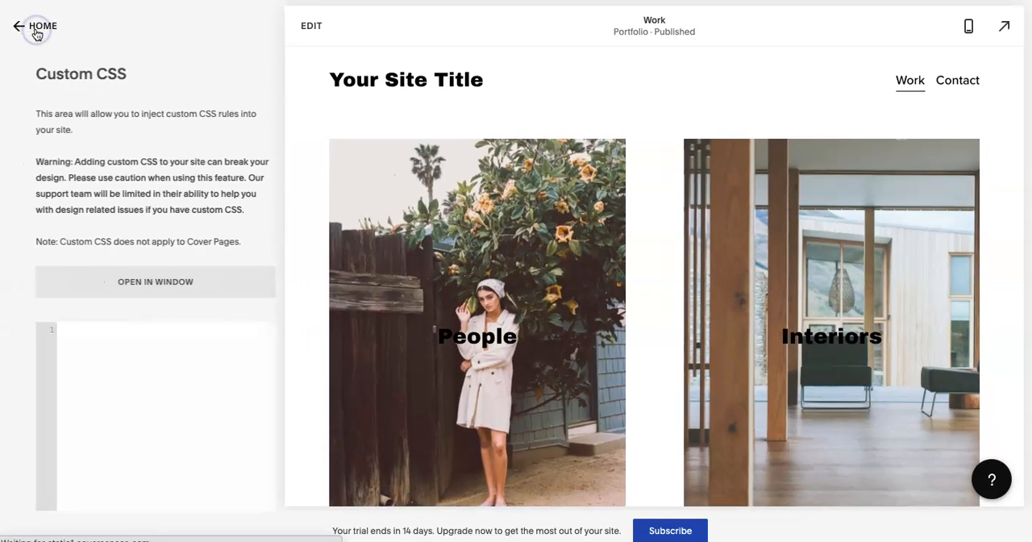
left_click(19, 26)
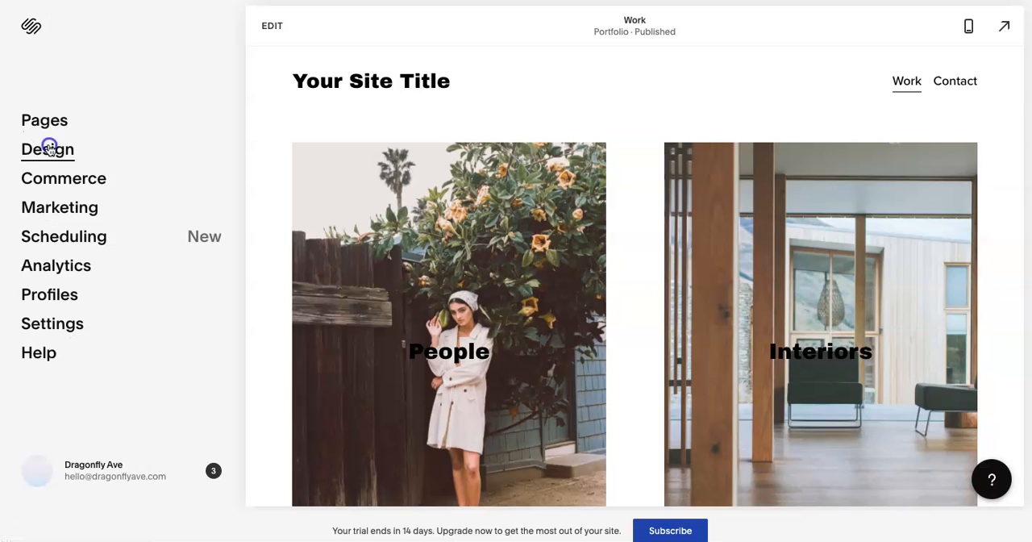
left_click(47, 150)
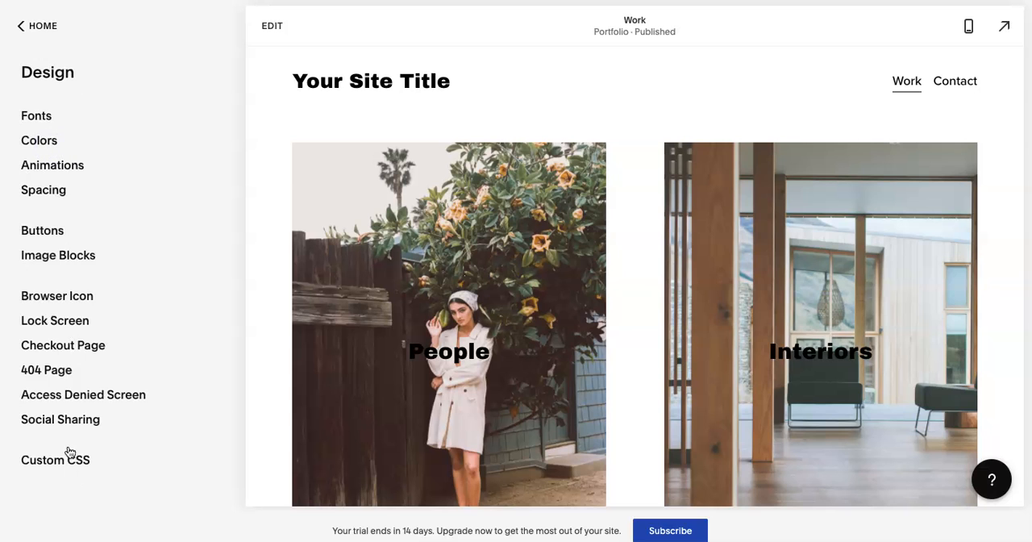
left_click(55, 460)
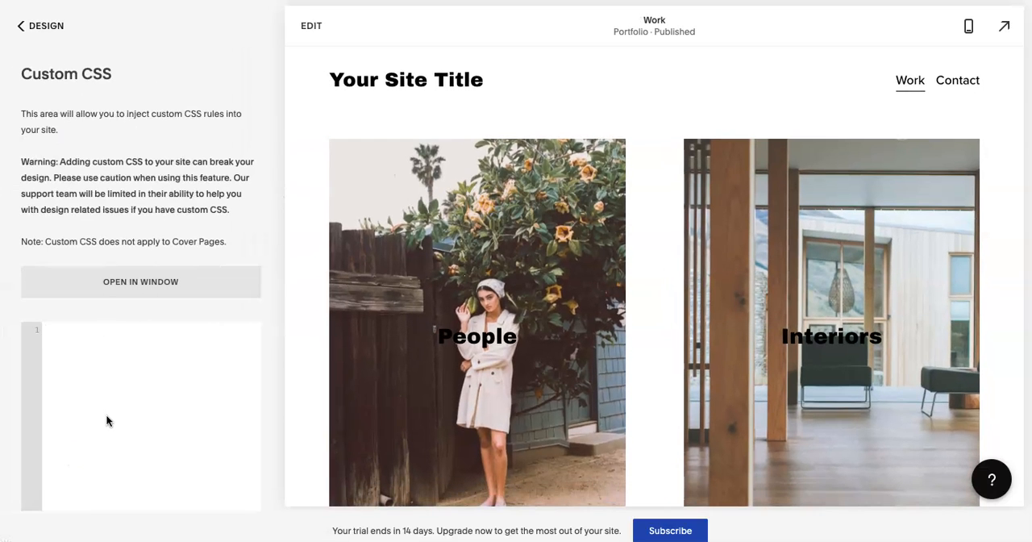
mouse_move(565, 66)
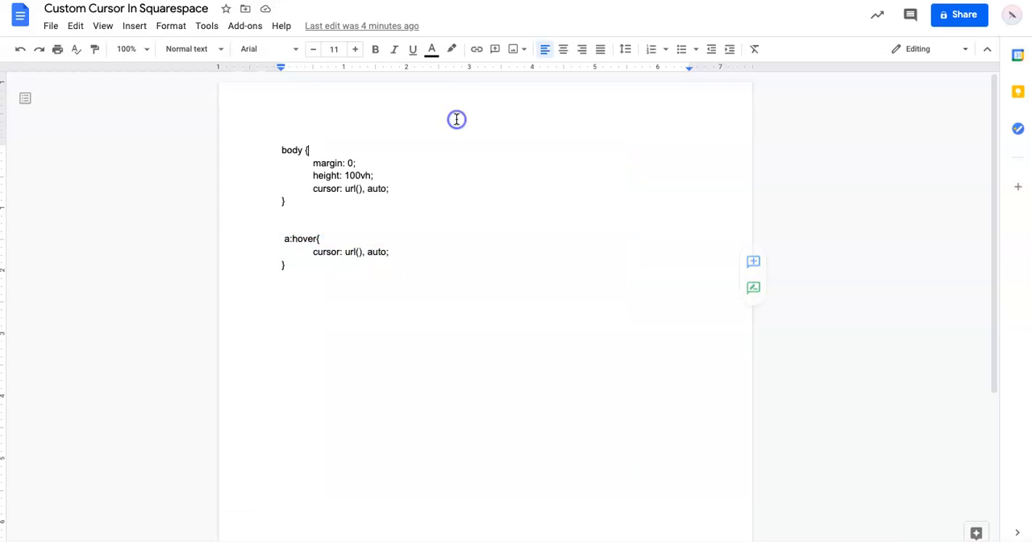
Select the body rule with its margin, height and empty cursor url in the Google Doc
left_click_drag(457, 119, 281, 201)
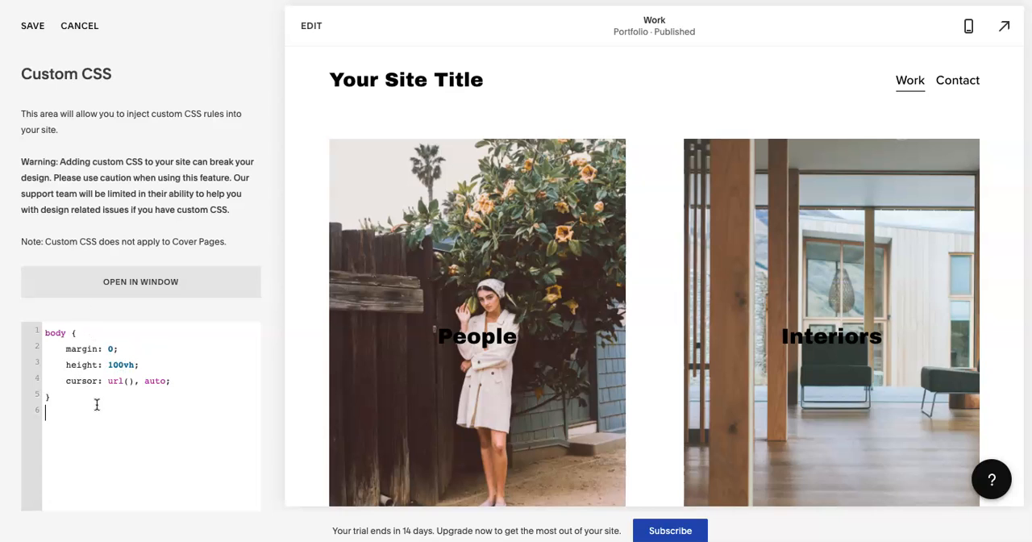
Delete flower cursor.png and M cursor.png from Manage Custom Files
scroll("down", 3)
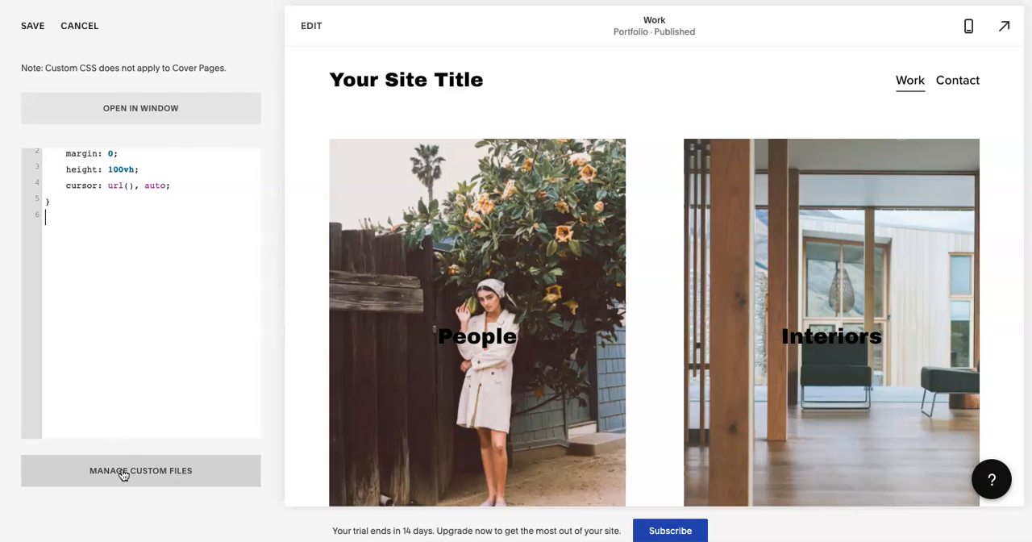
left_click(140, 470)
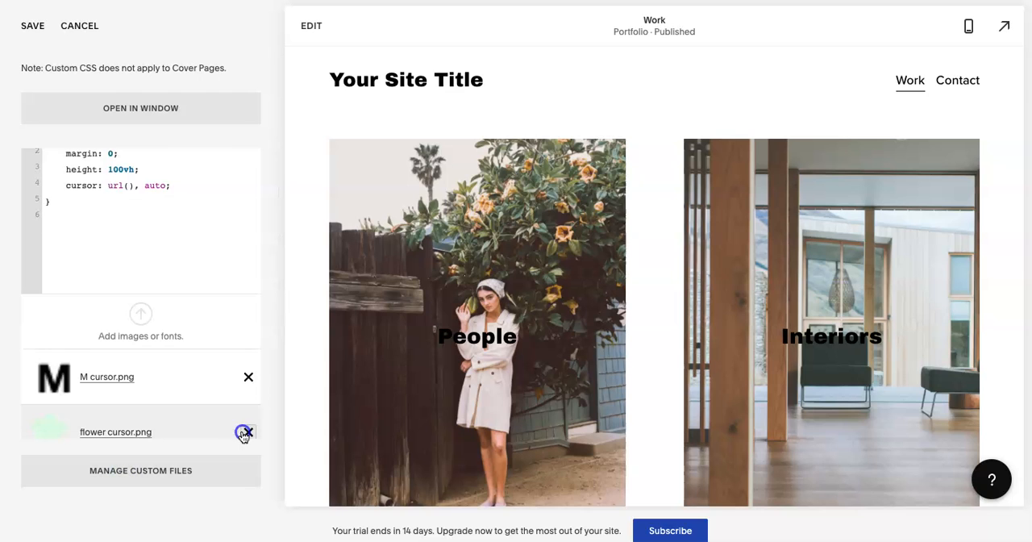
left_click(249, 432)
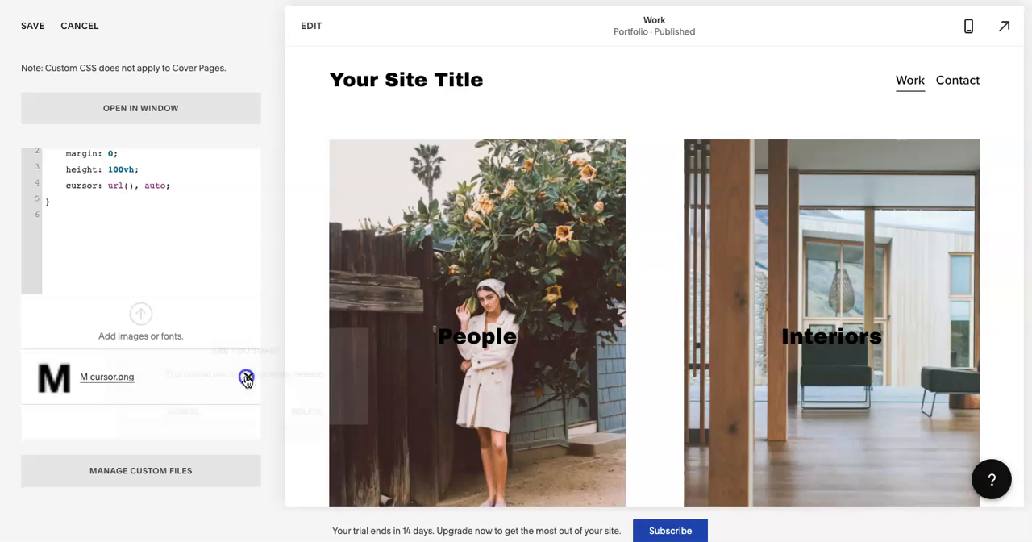
left_click(247, 376)
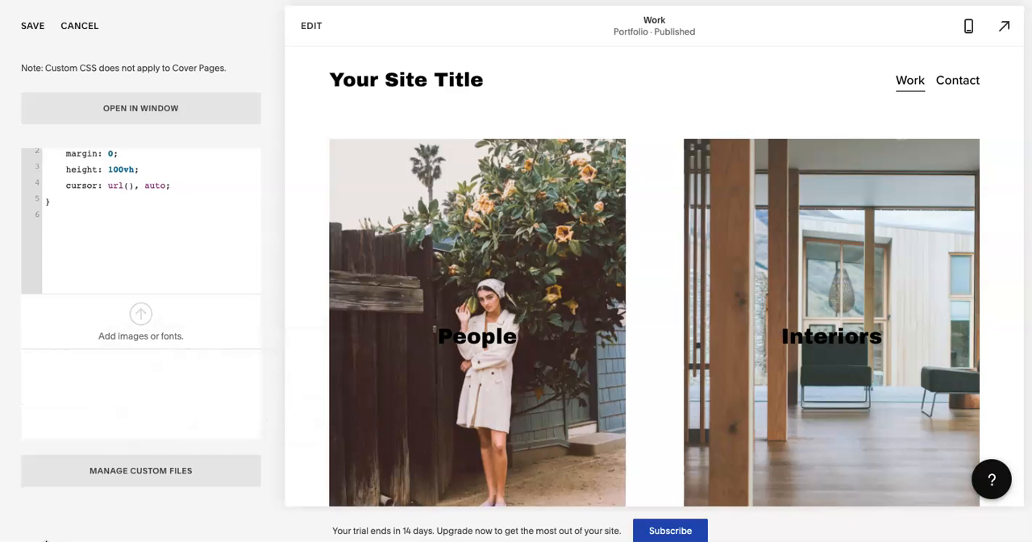
mouse_move(141, 337)
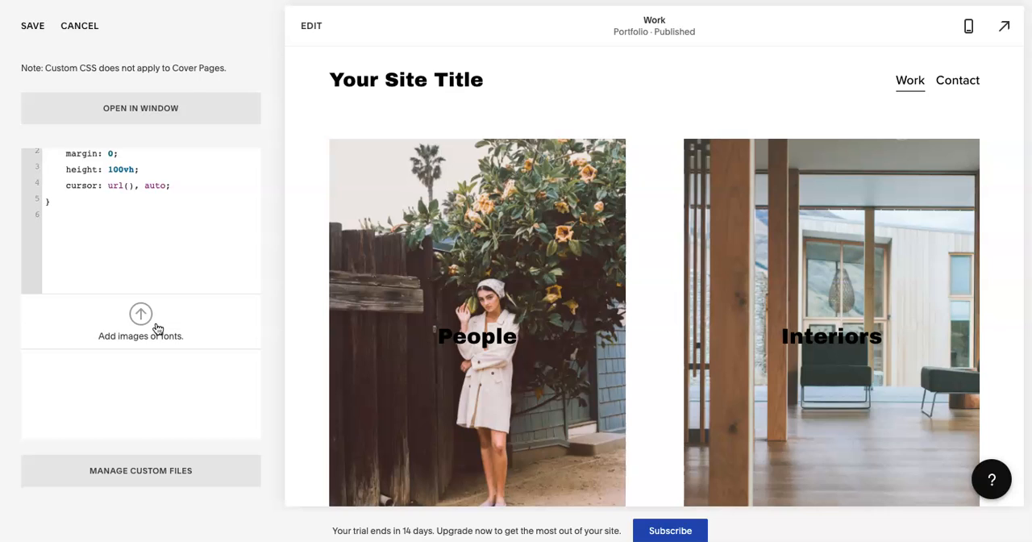
mouse_move(238, 50)
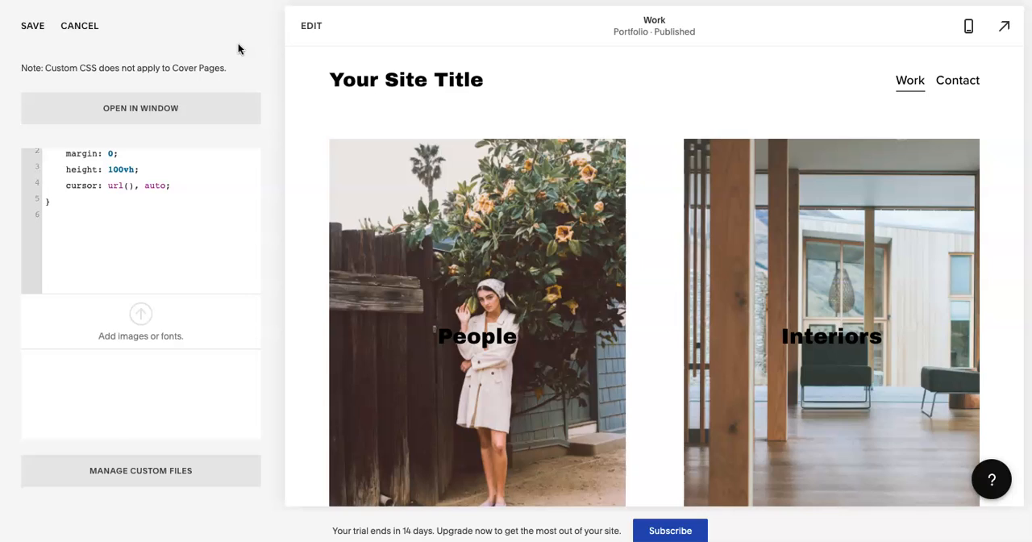
mouse_move(204, 62)
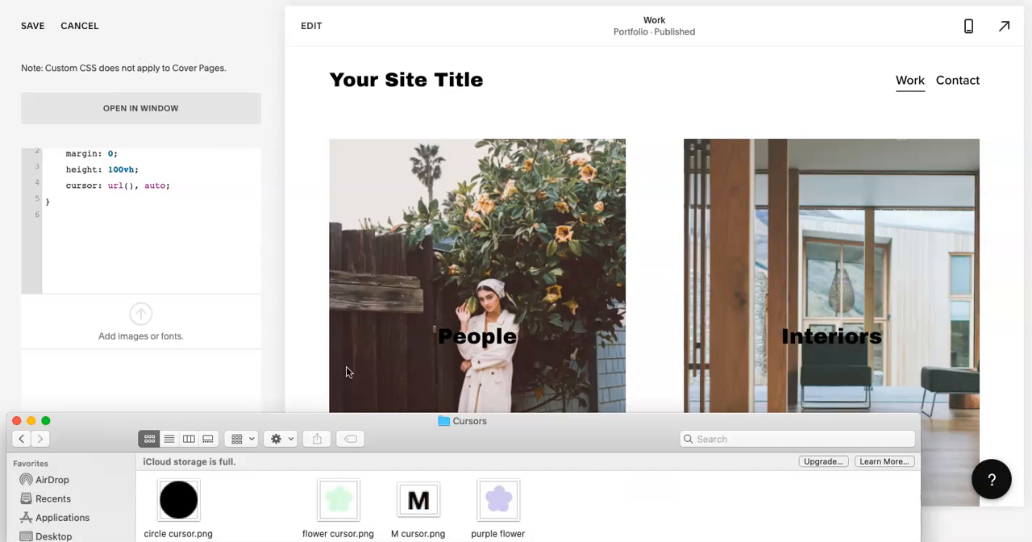
mouse_move(346, 500)
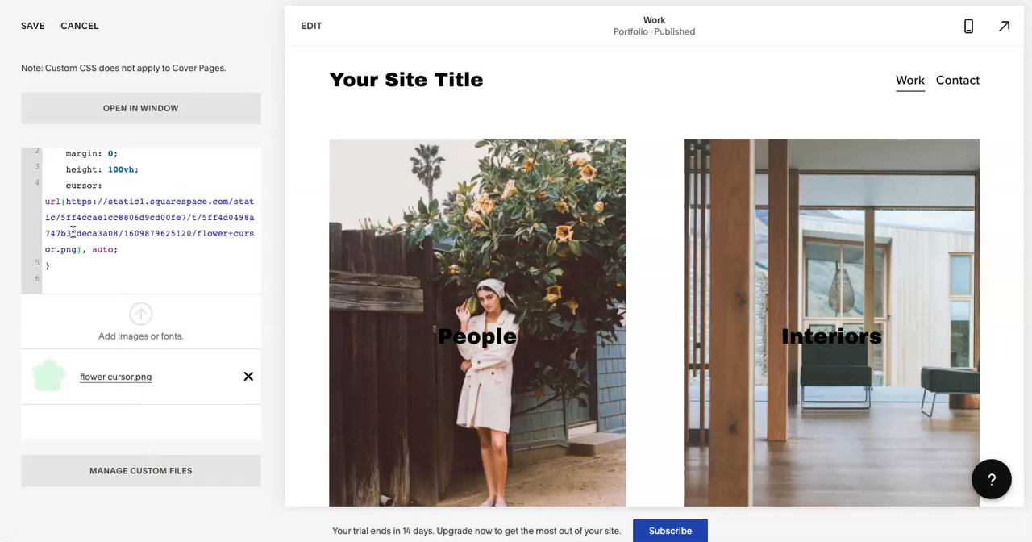
Save the body rule with the flower cursor url and scroll the preview to test it
left_click(32, 25)
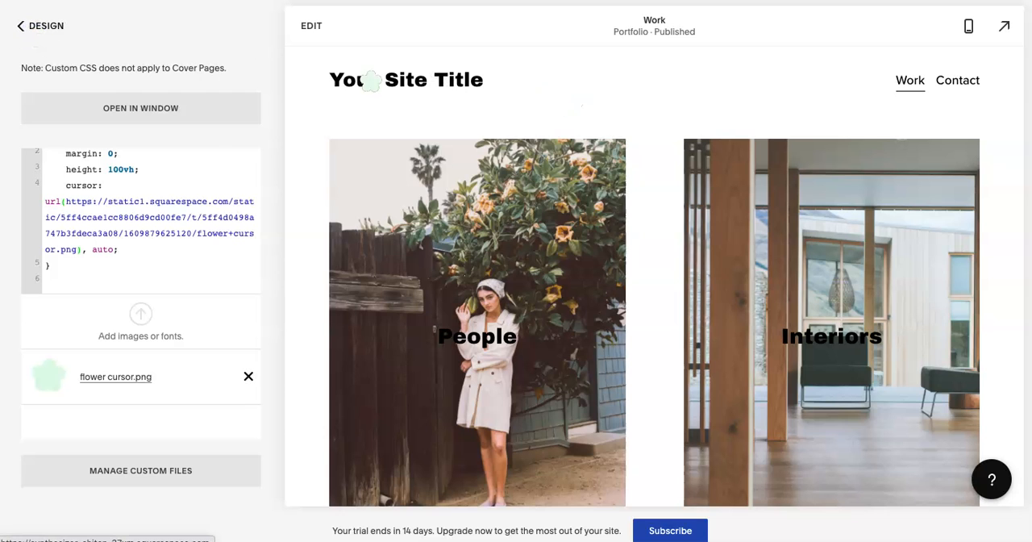
mouse_move(659, 97)
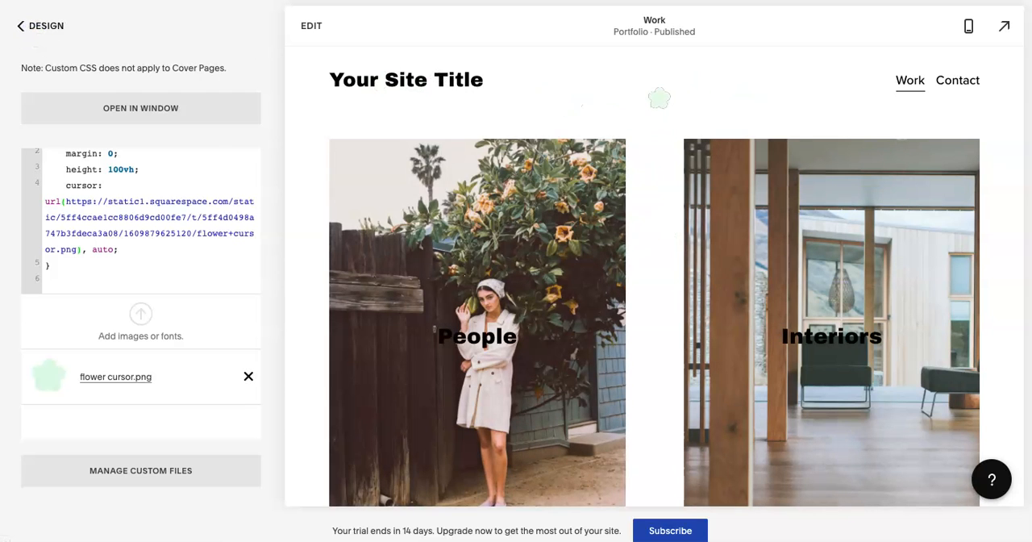
mouse_move(623, 87)
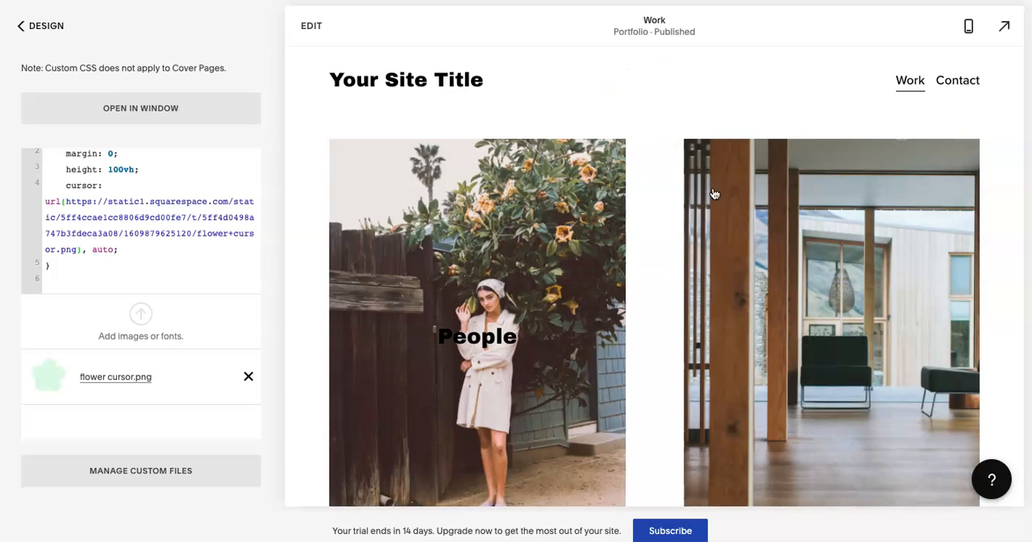
scroll("down", 3)
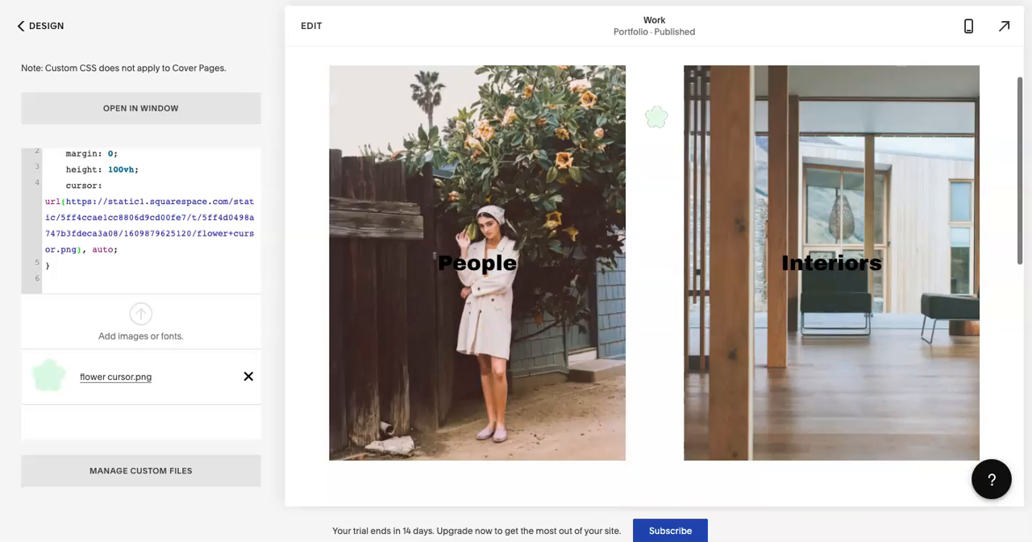
scroll("down", 3)
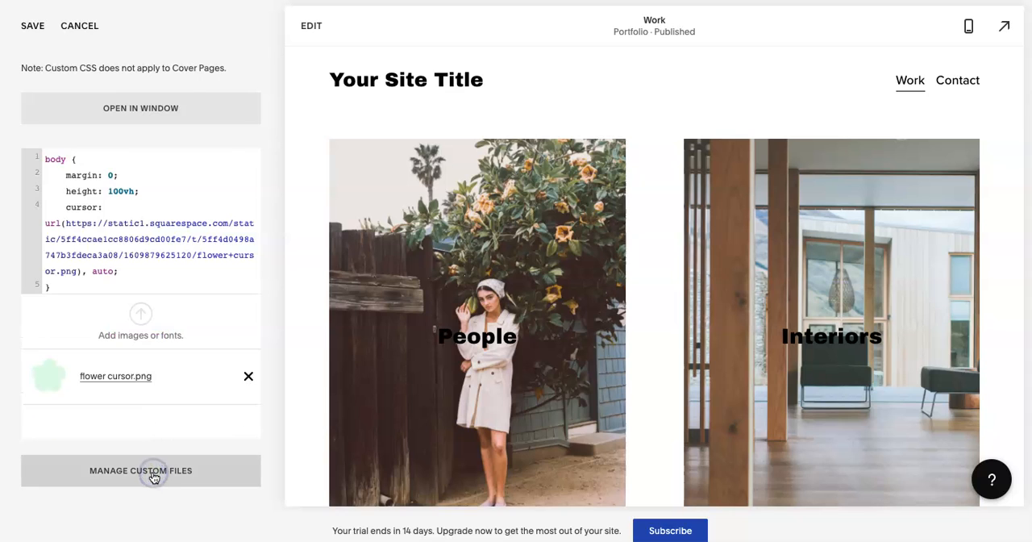
Upload purple flower cursor.png, add an a:hover rule using its url, and save
left_click(140, 470)
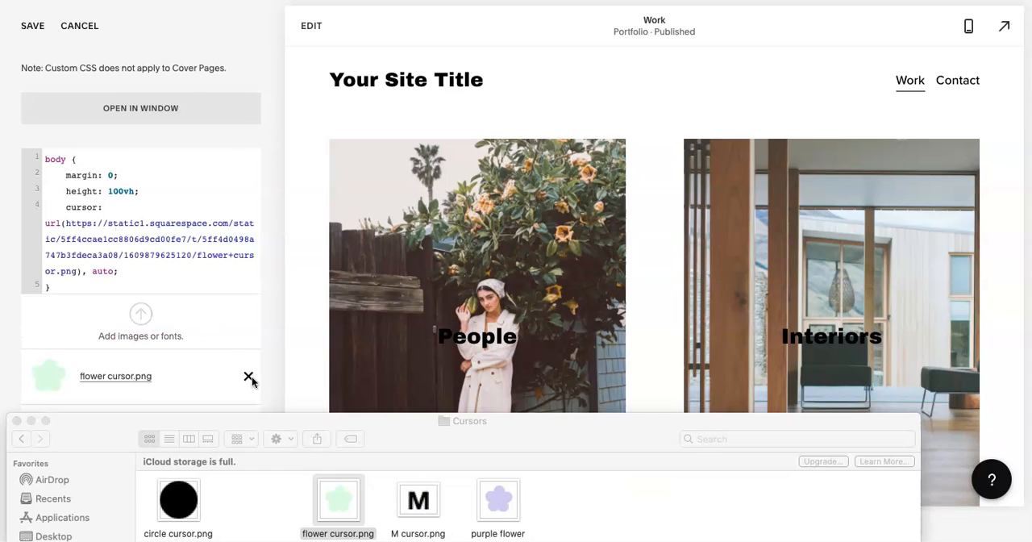
left_click_drag(498, 498, 149, 335)
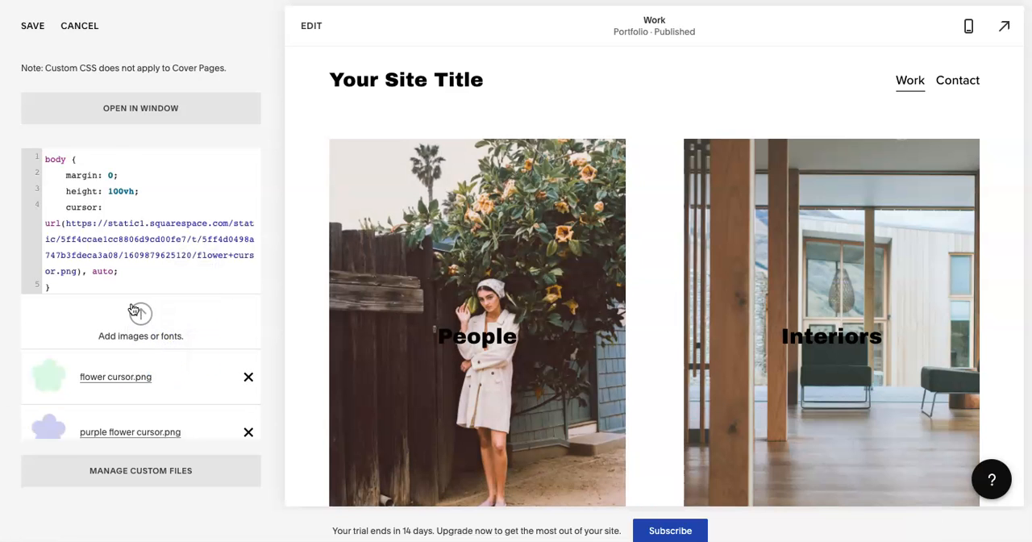
type("a:hover{")
type("cursor: url(), auto;")
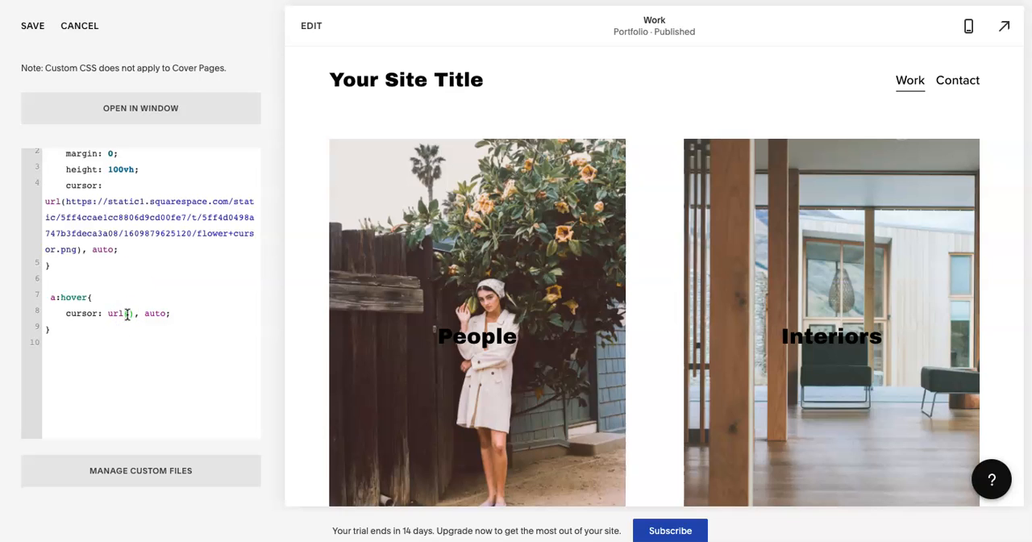
left_click(140, 471)
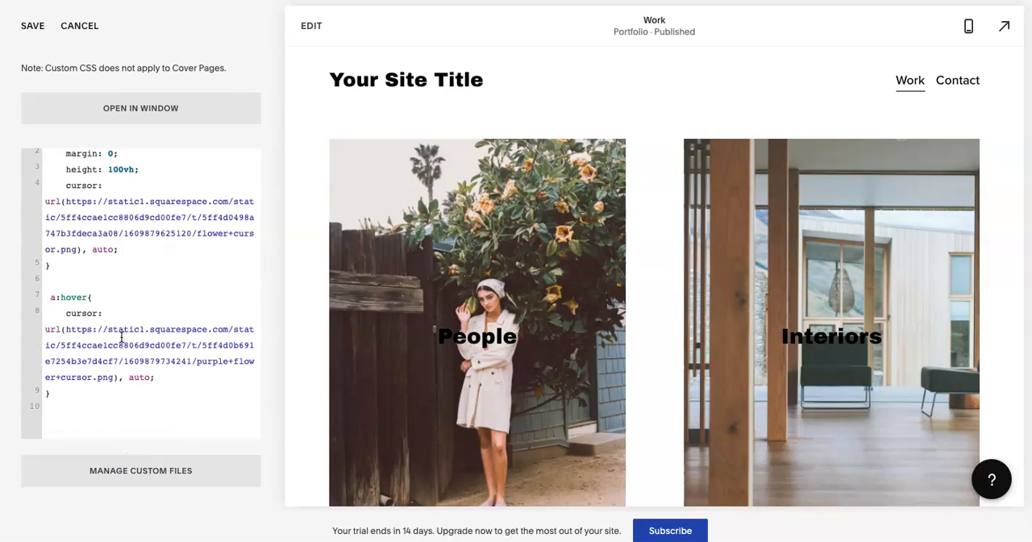
left_click(32, 25)
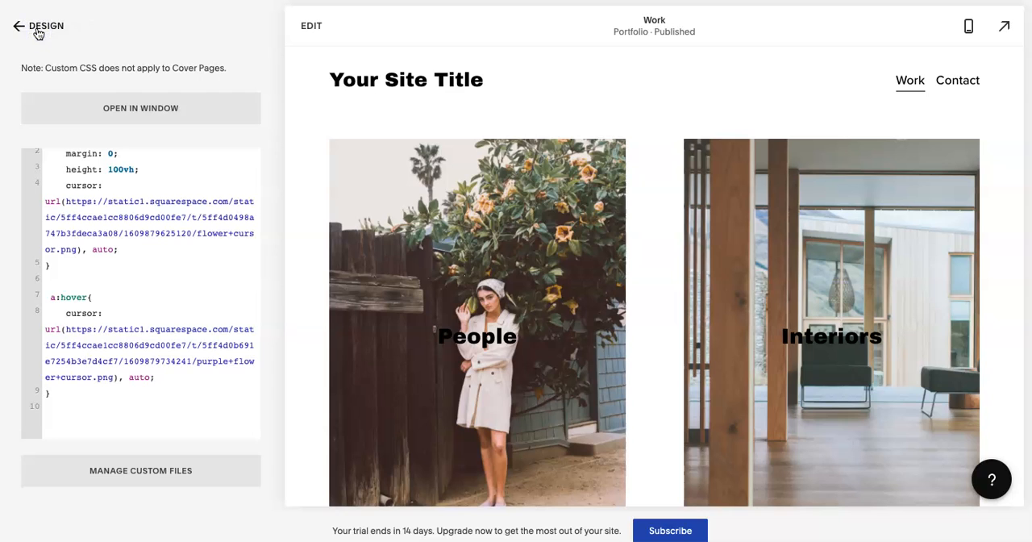
mouse_move(815, 98)
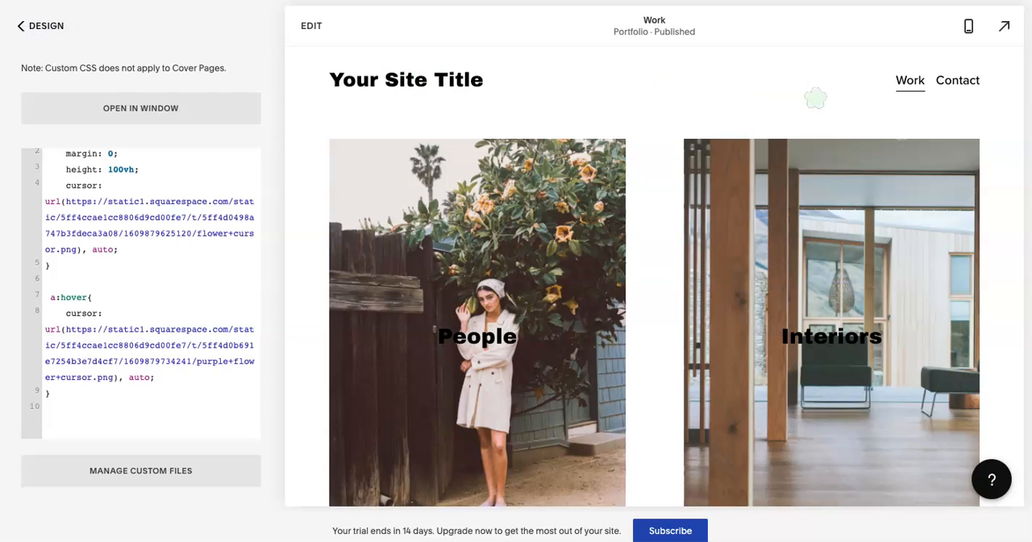
mouse_move(431, 73)
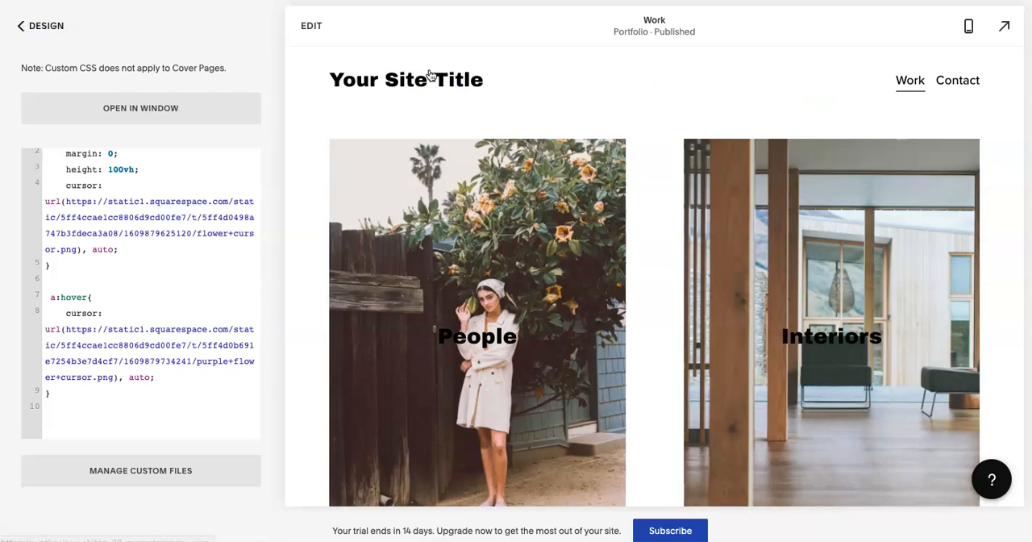
mouse_move(887, 80)
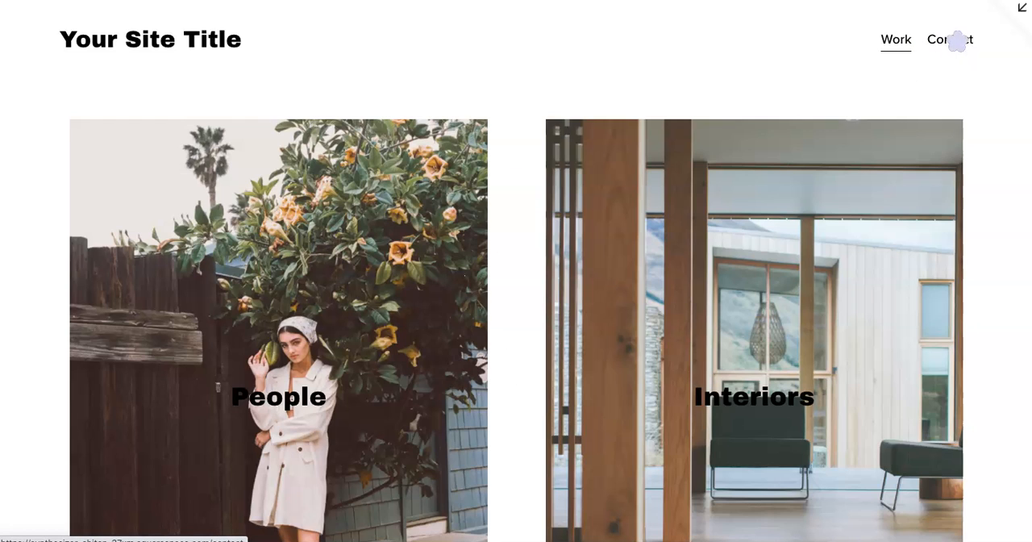
mouse_move(956, 47)
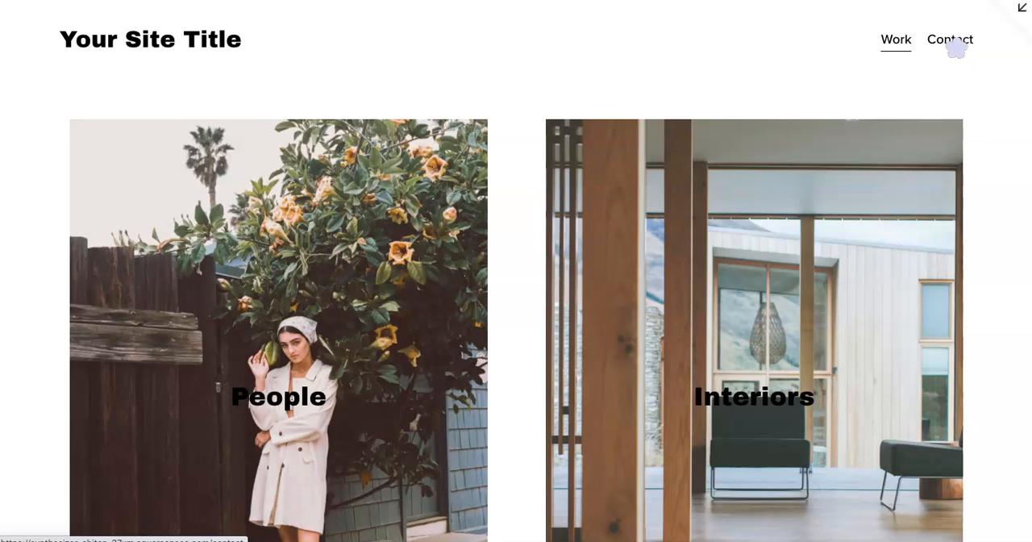
mouse_move(956, 47)
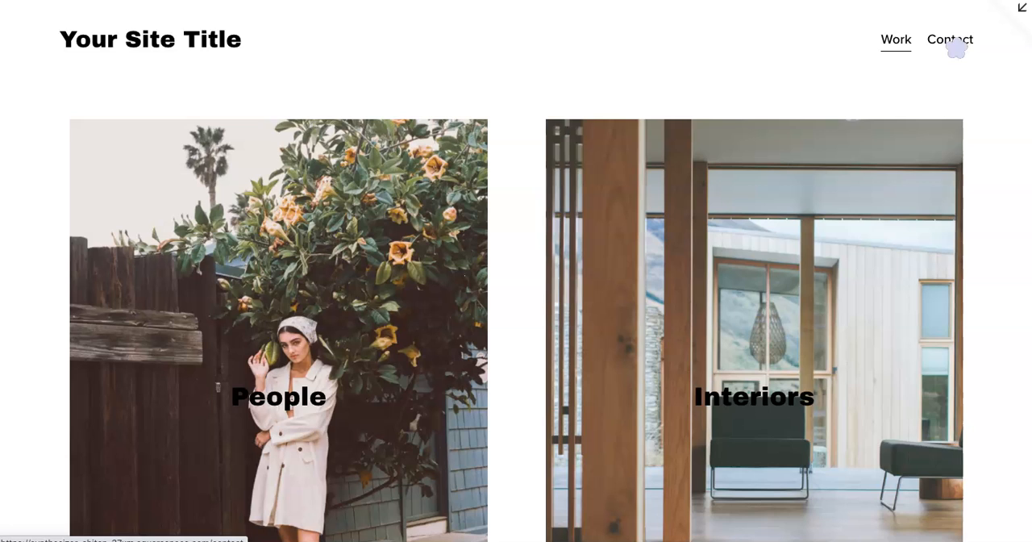
mouse_move(486, 112)
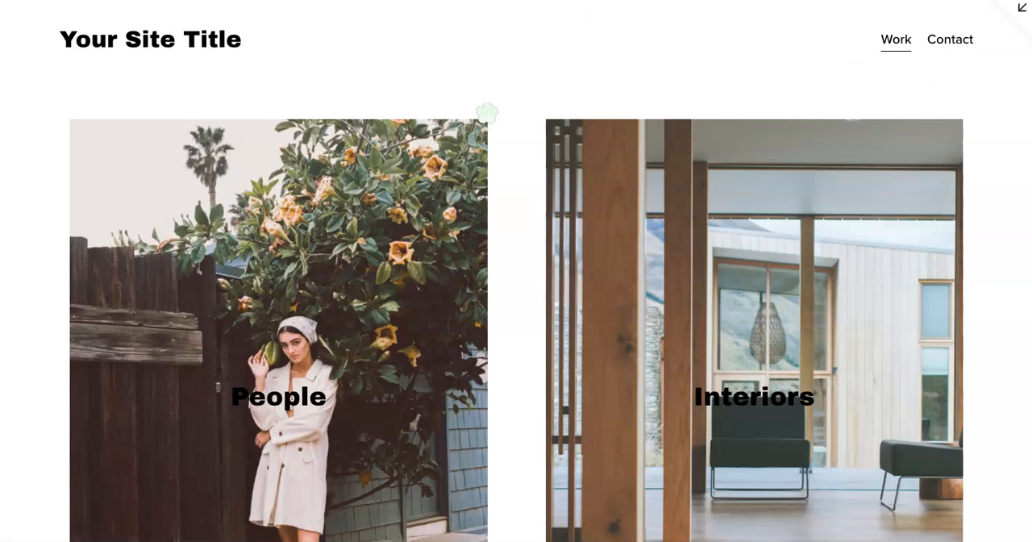
mouse_move(508, 210)
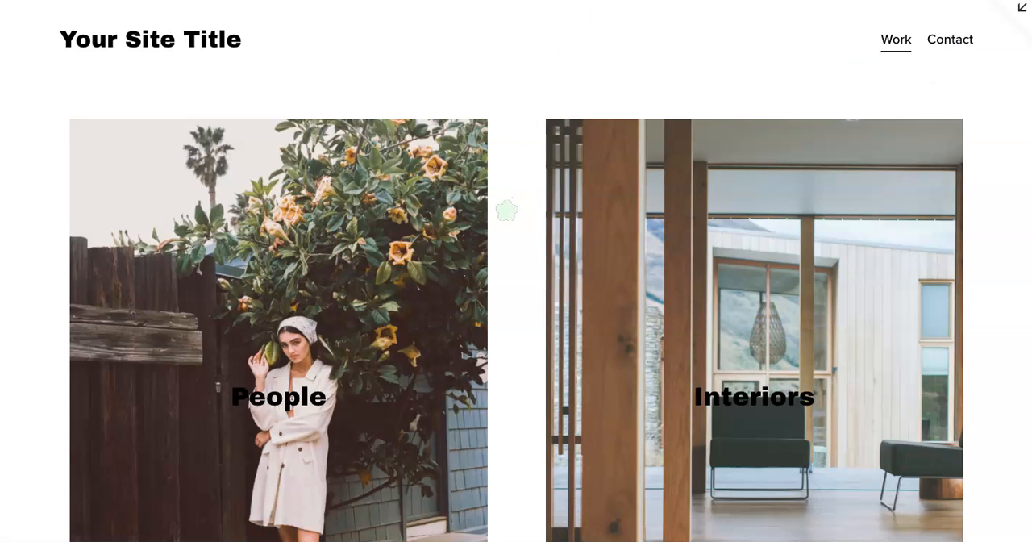
Scroll the full-size site, open the Interiors gallery, then return to the editor
scroll("down", 3)
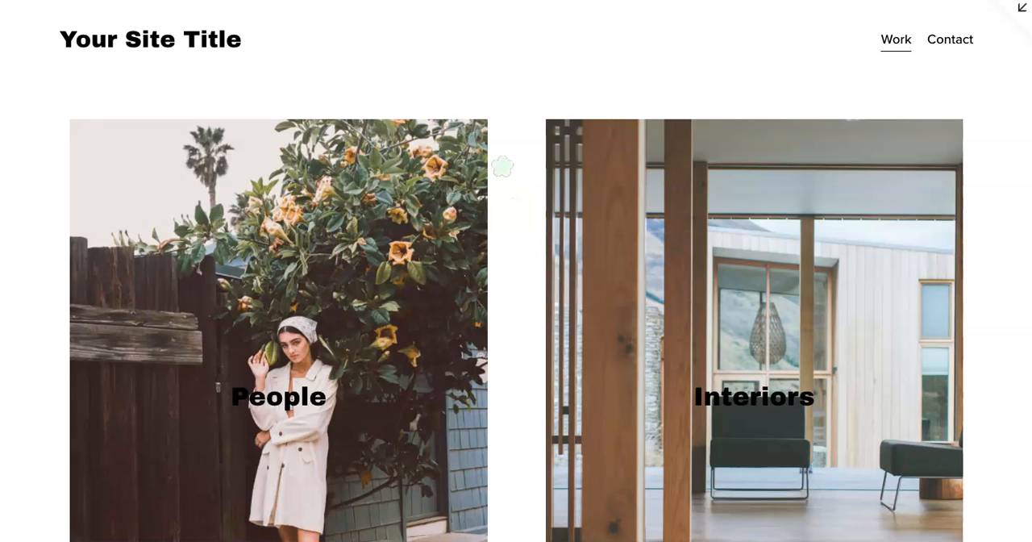
left_click(277, 396)
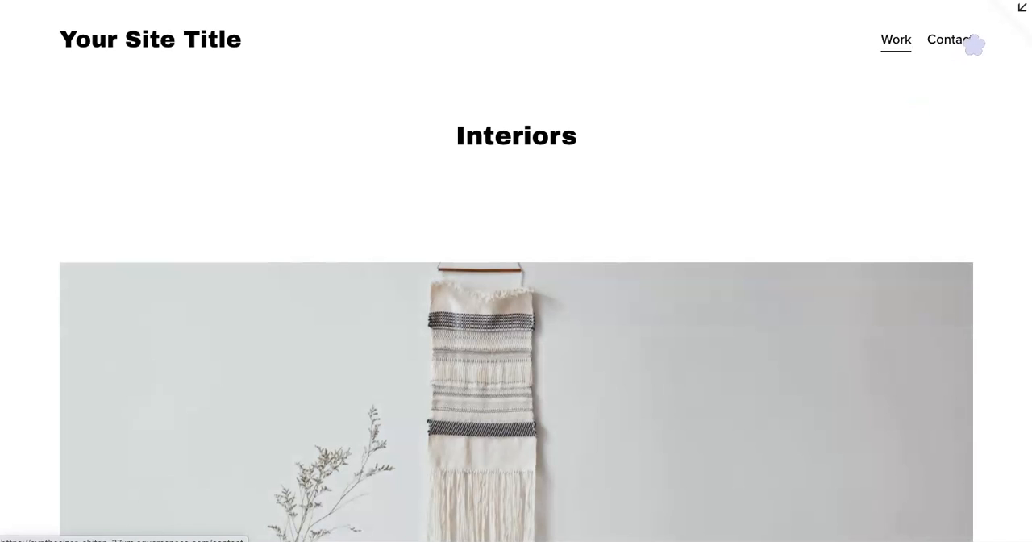
left_click(895, 40)
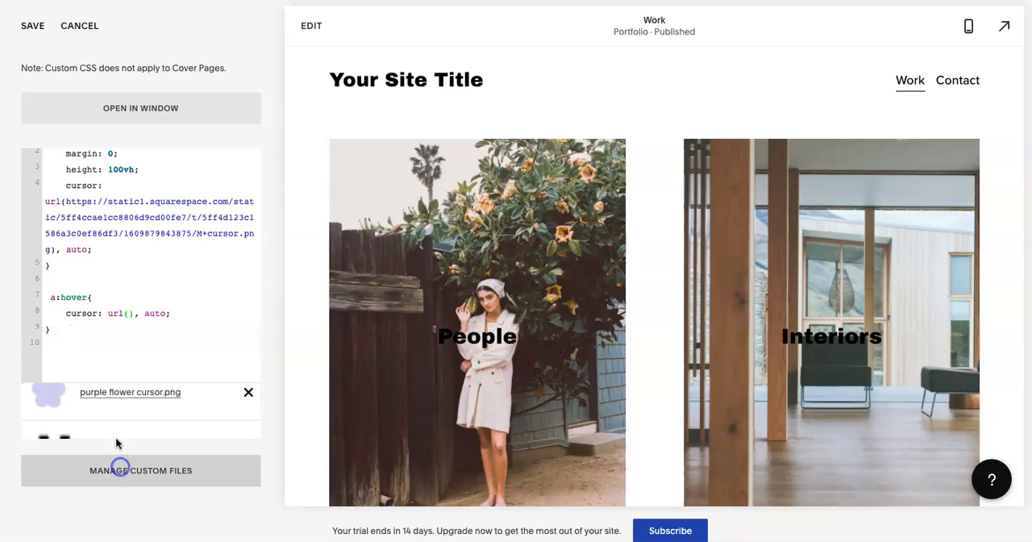
Insert circle cursor.png's URL into the a:hover cursor rule
left_click(140, 470)
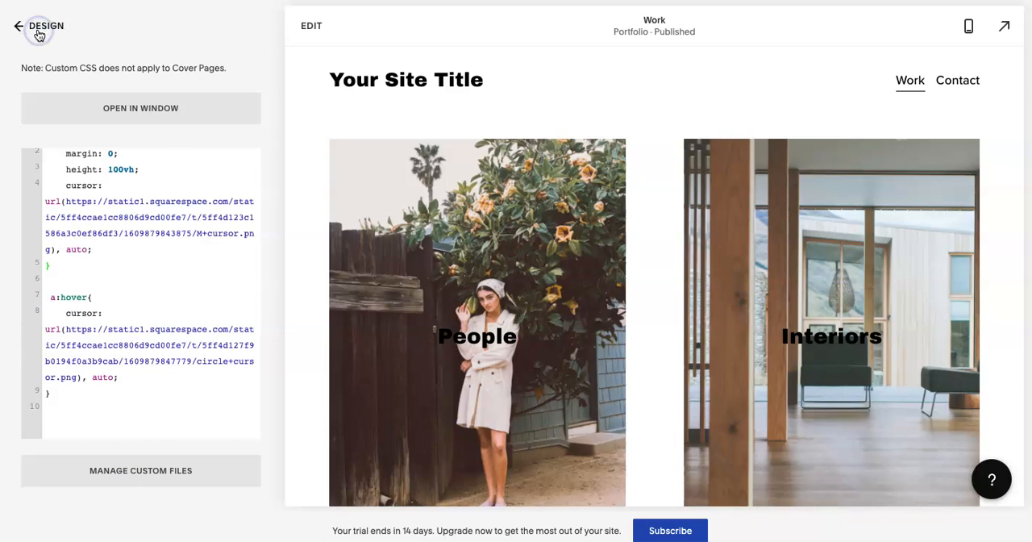
mouse_move(20, 26)
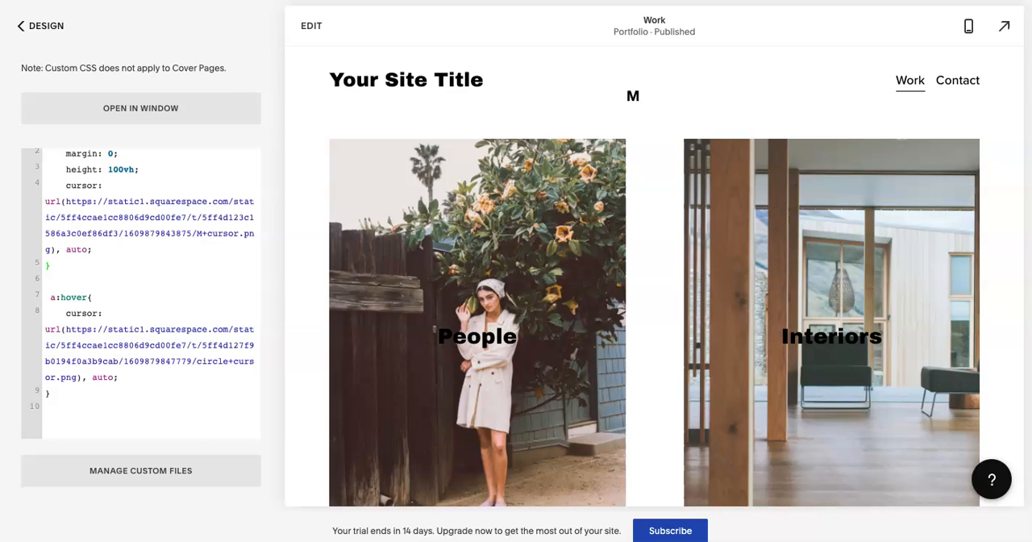
Scroll the preview to see the M cursor, then expand the site full-screen
scroll("down", 3)
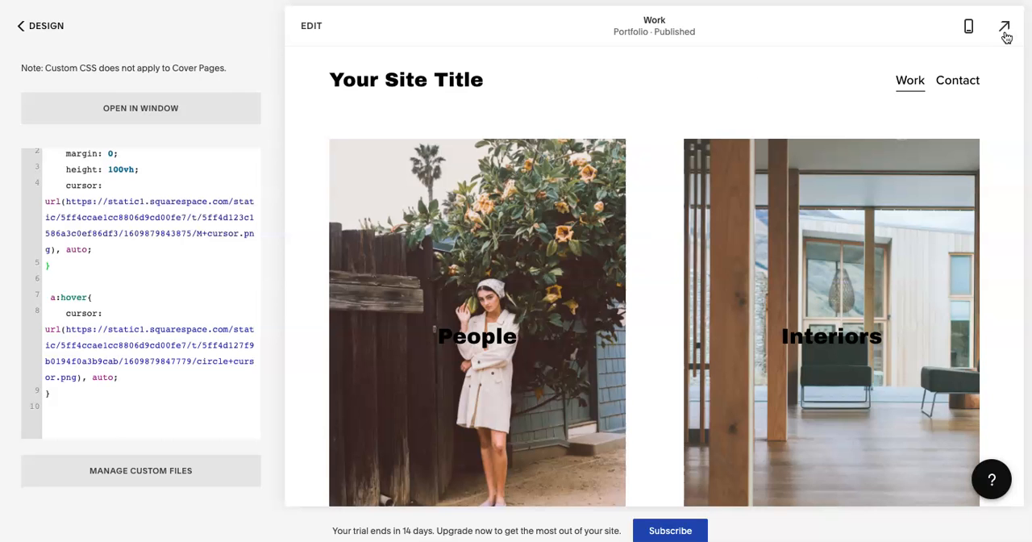
left_click(1005, 26)
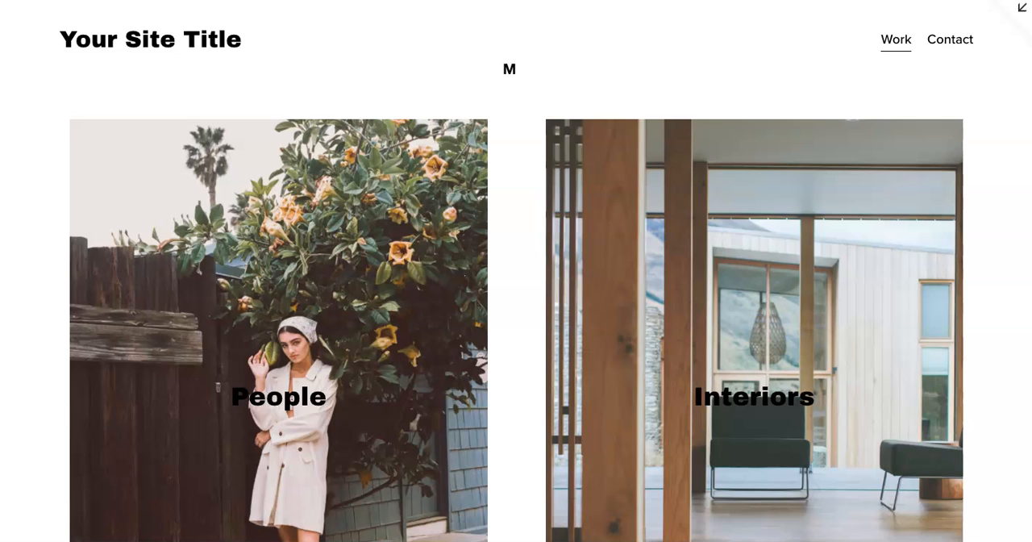